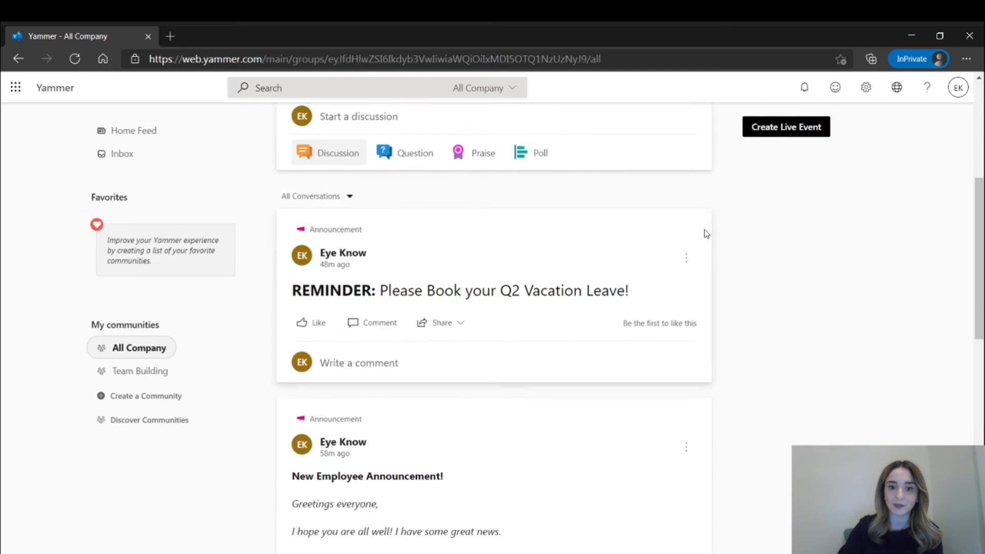
Step: Start a new All Company discussion and type 'We are ISO certified!'
scroll(up, 3)
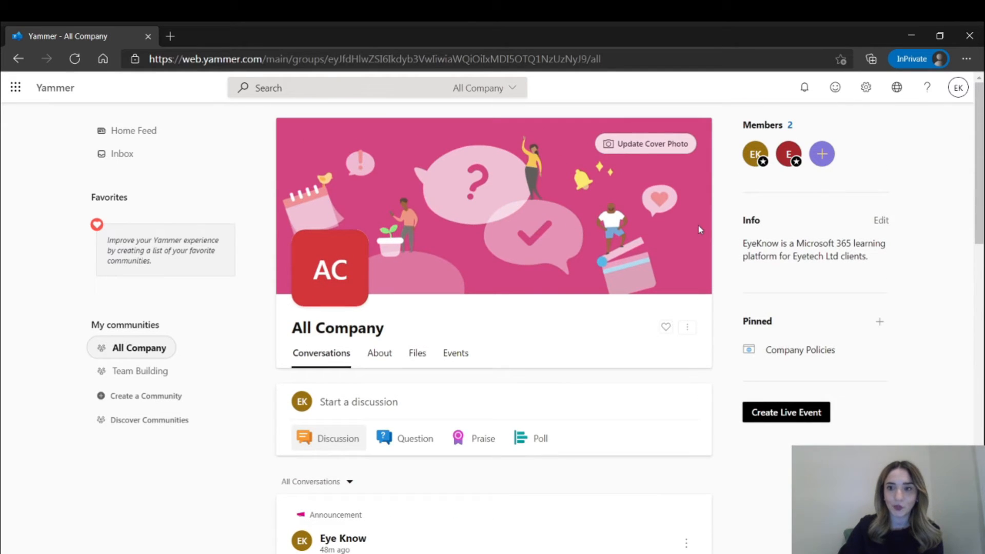
mouse_move(816, 180)
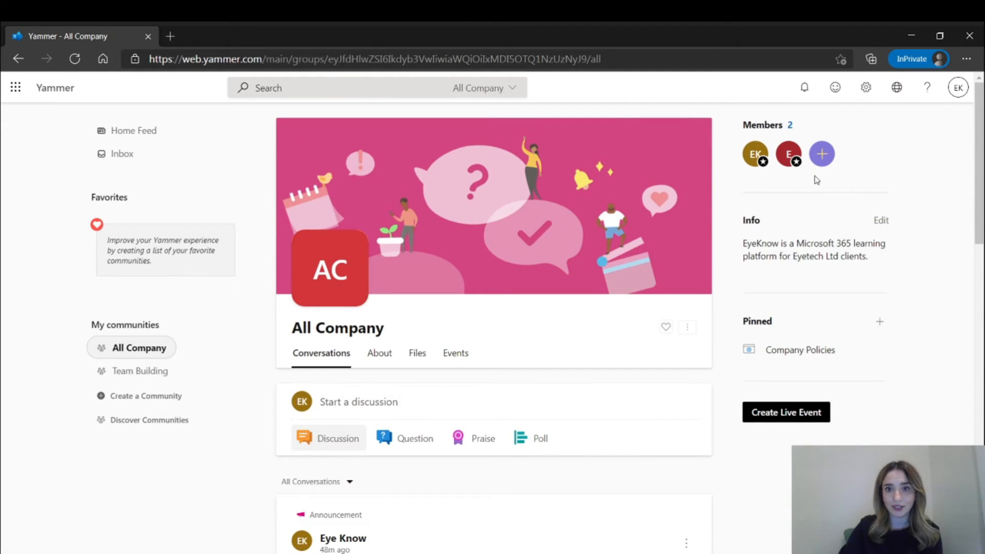
scroll(down, 3)
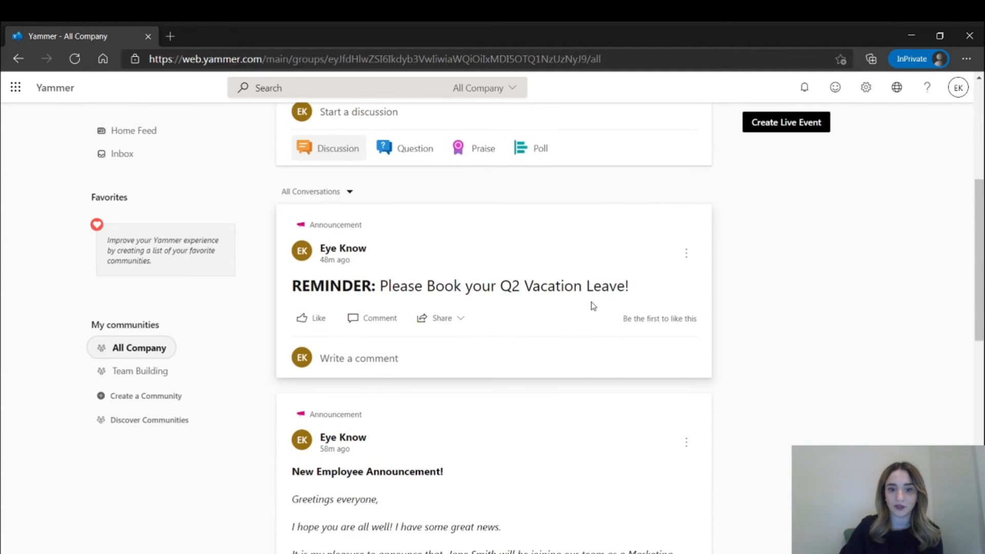
scroll(down, 3)
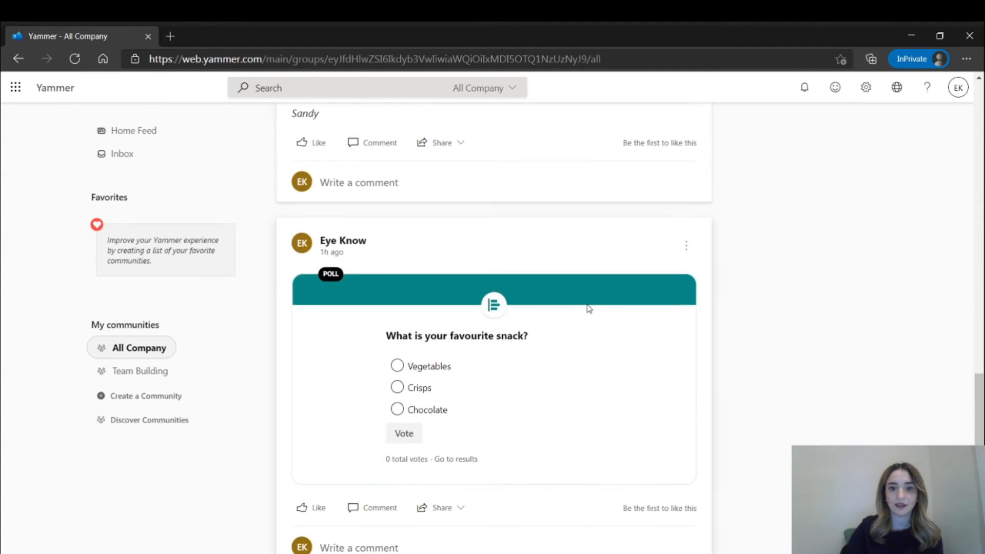
scroll(up, 3)
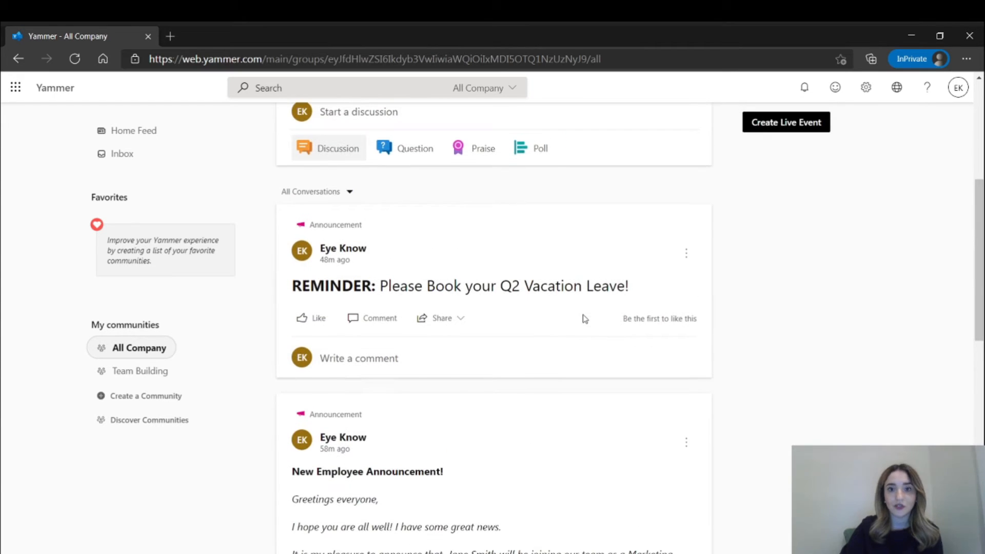
scroll(up, 3)
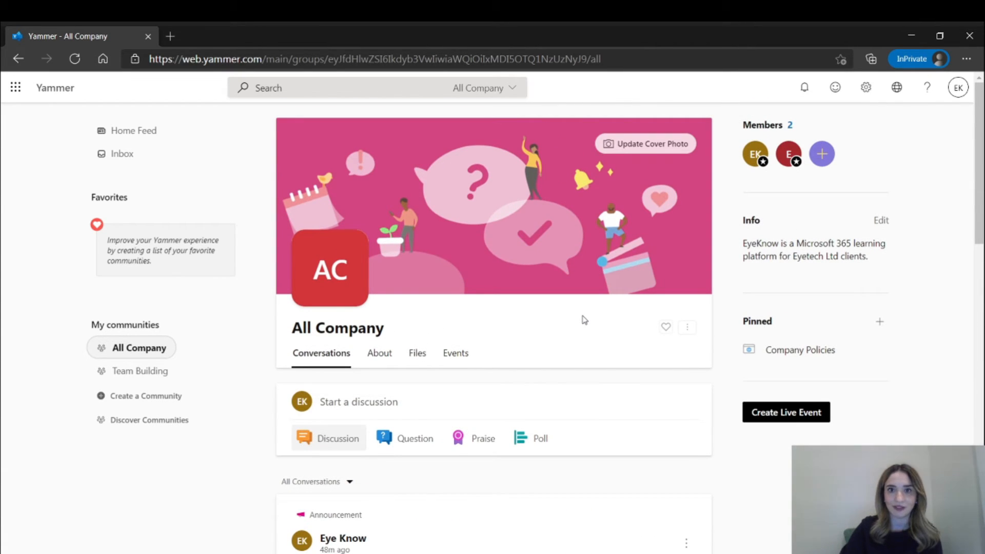
mouse_move(143, 347)
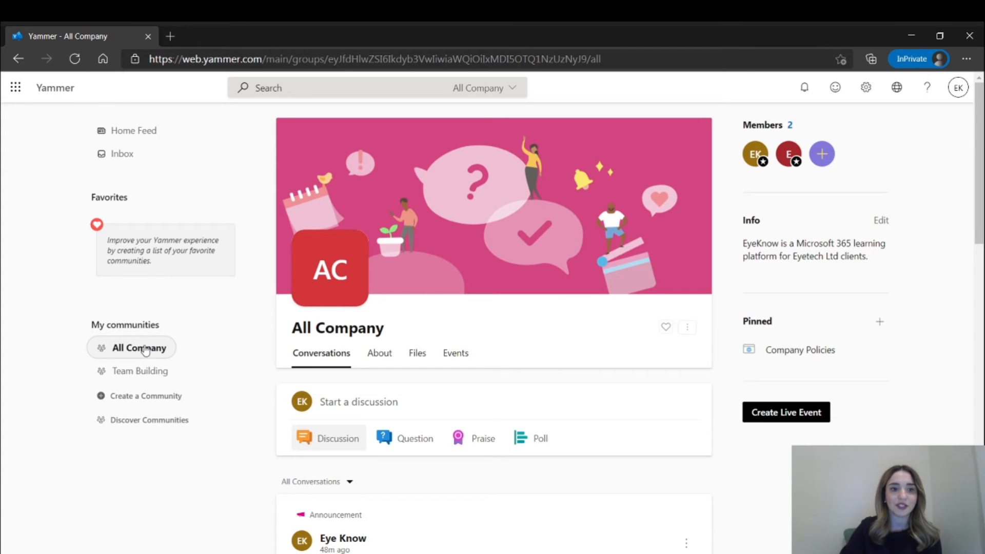
mouse_move(411, 402)
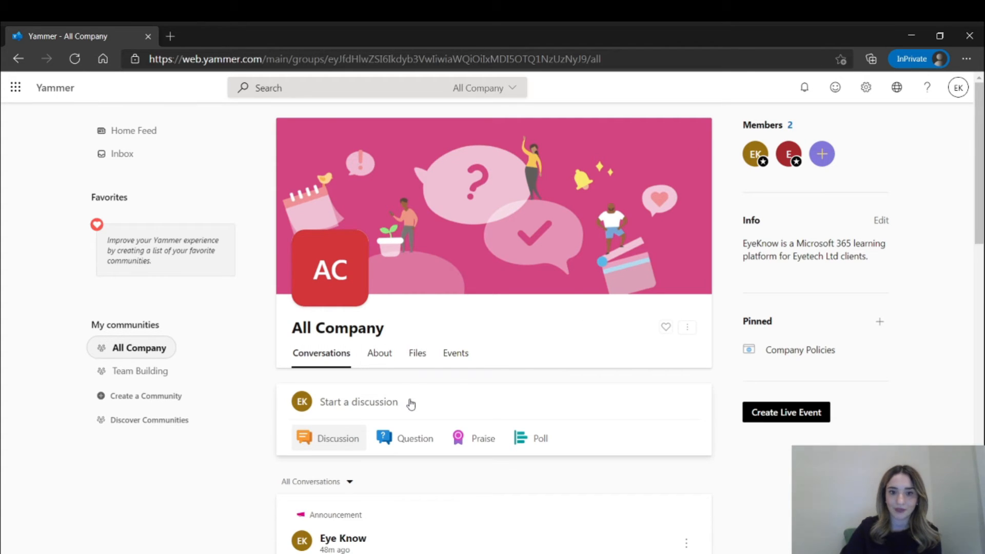
click(358, 402)
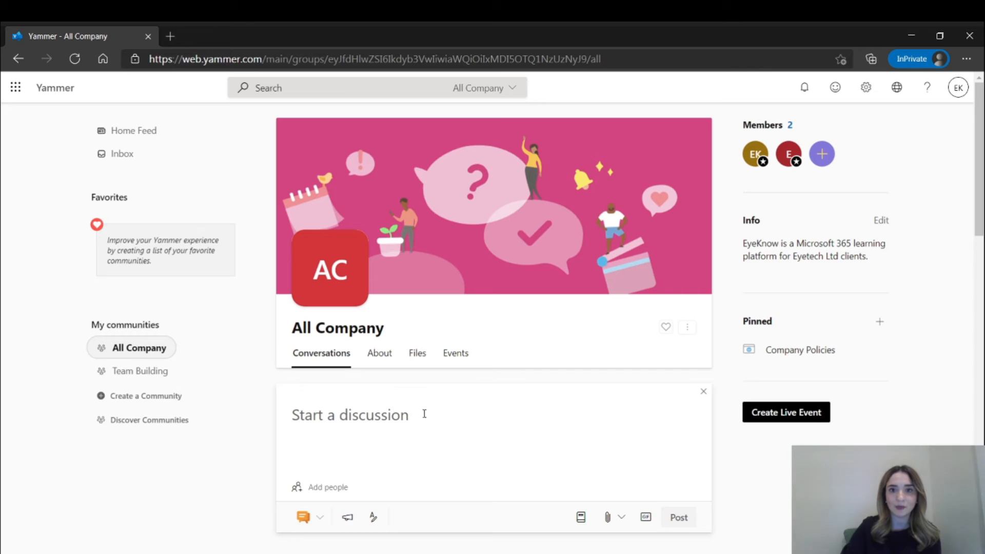
text(We are ISO certi)
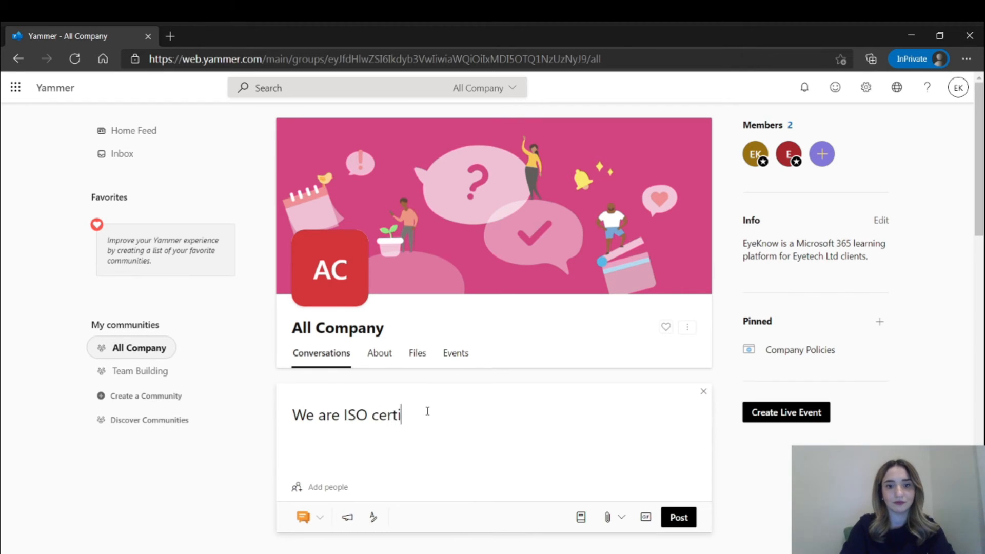
text(fied!)
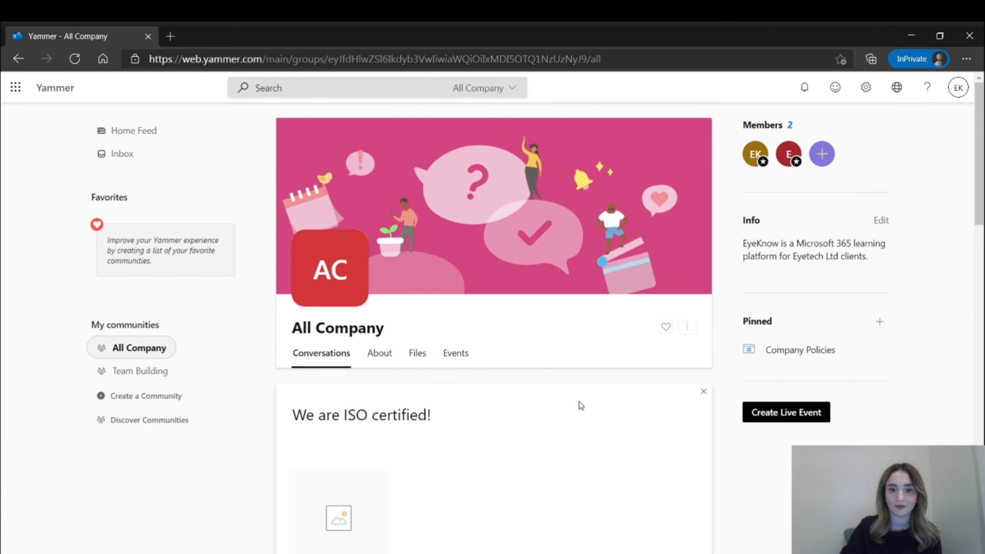
Step: Mention Eye Know, post the ISO certified discussion, and like it
scroll(down, 3)
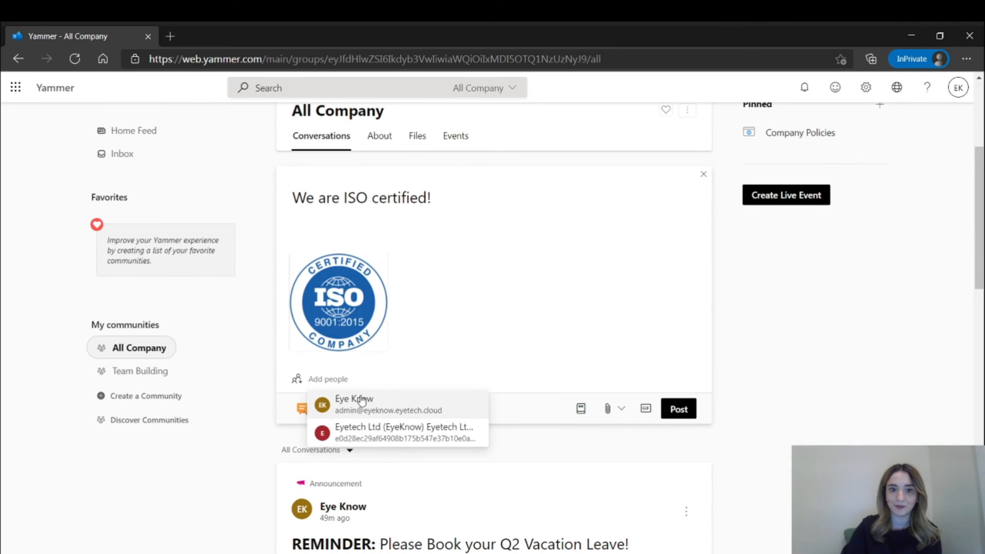
click(354, 404)
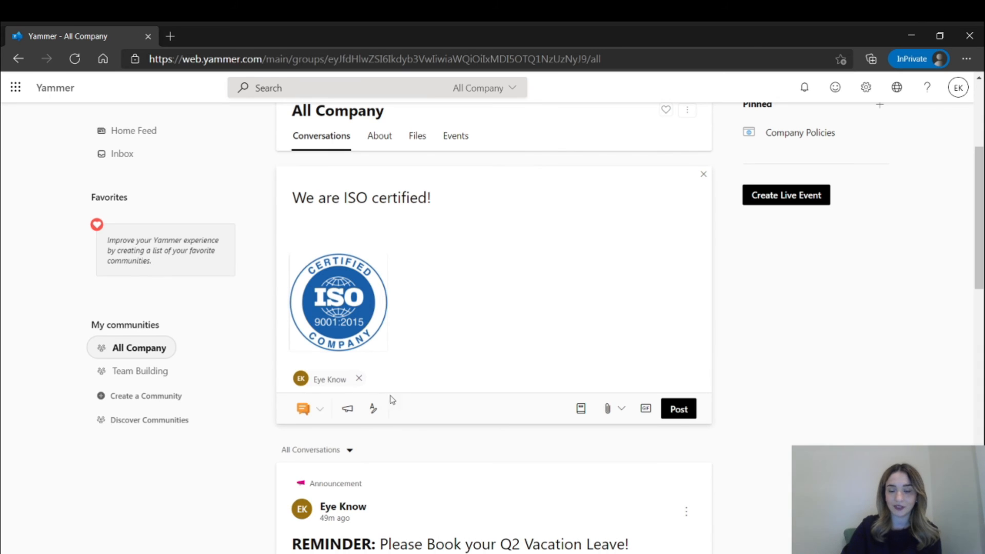
click(677, 408)
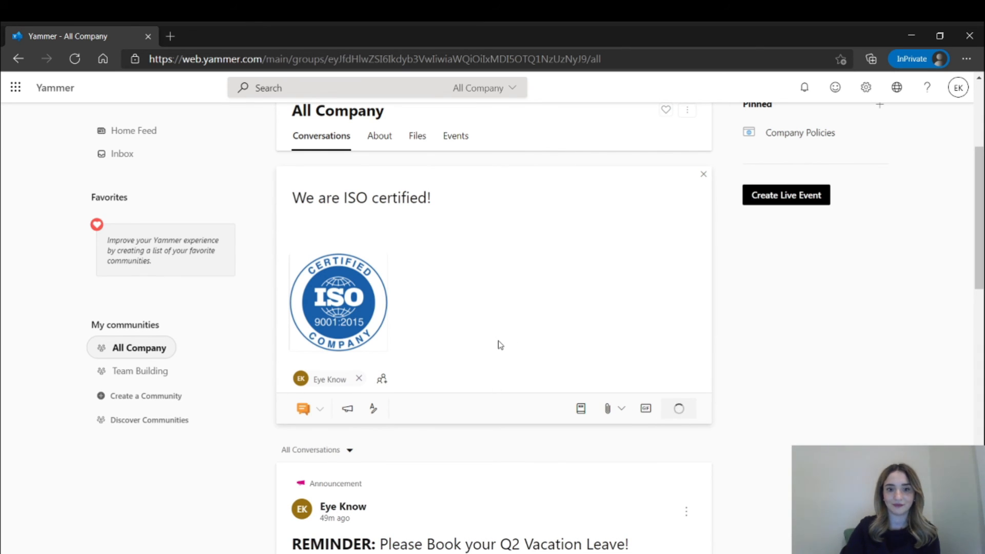
click(677, 408)
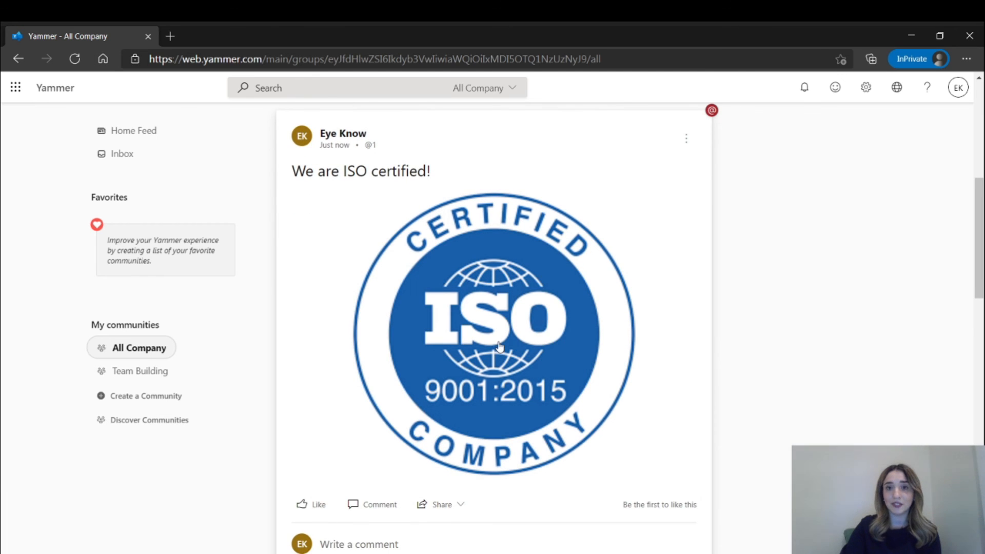
click(317, 504)
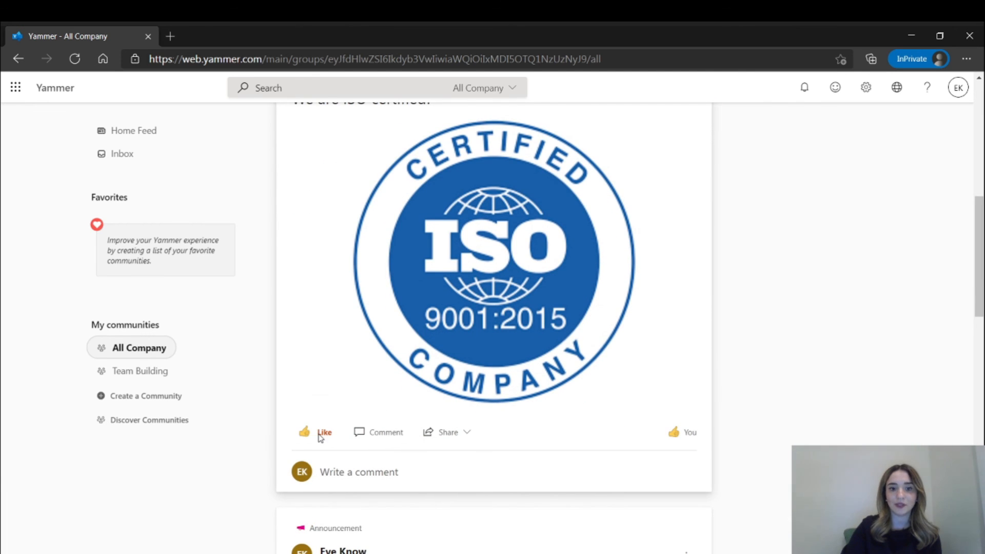